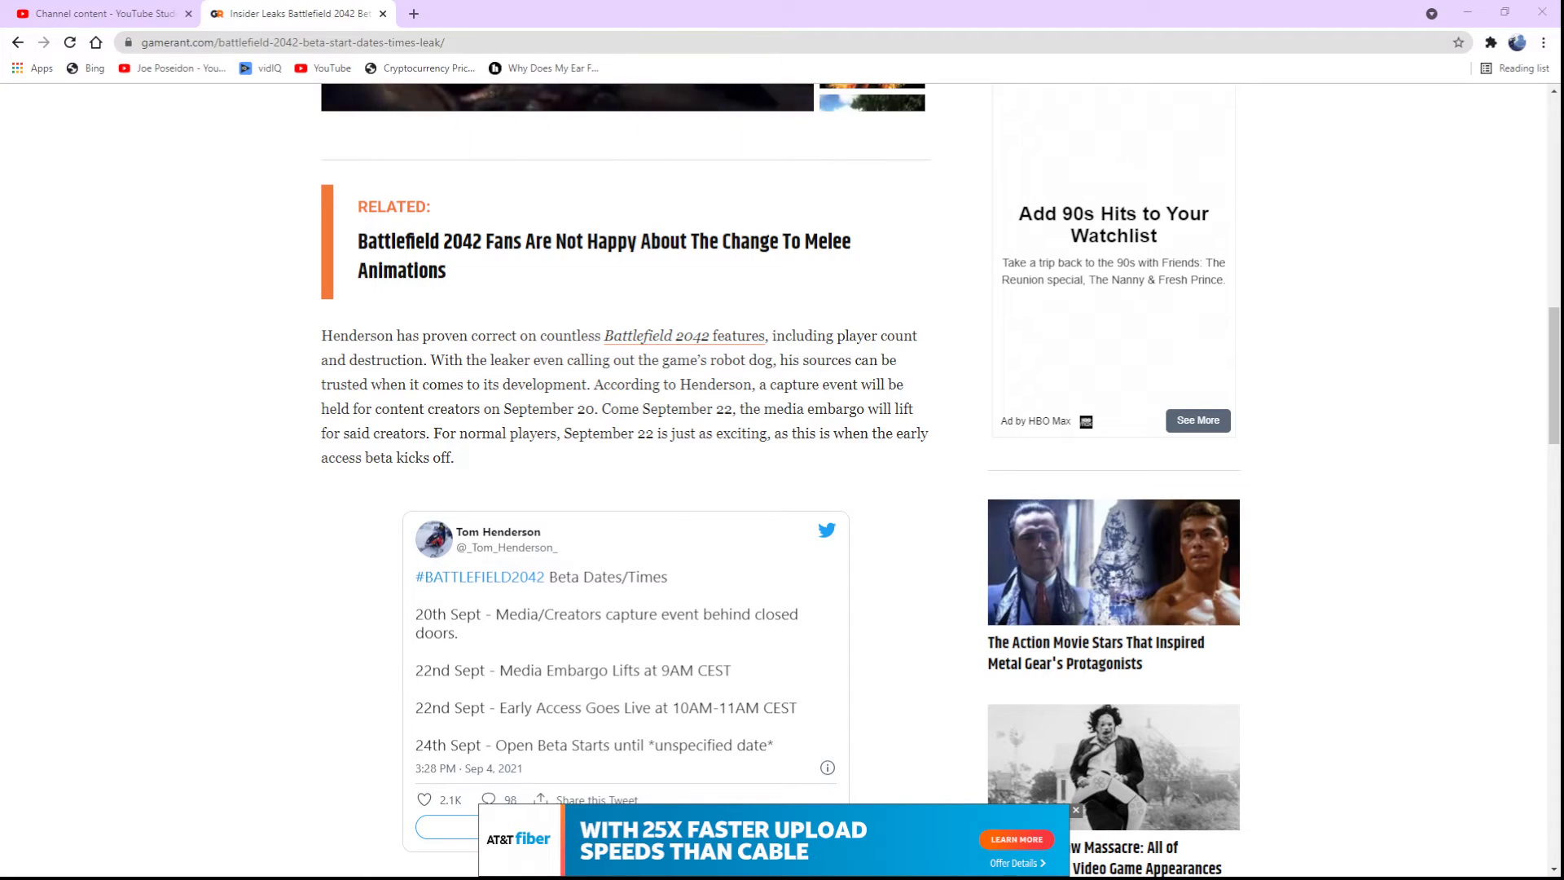
mouse_move(1262, 516)
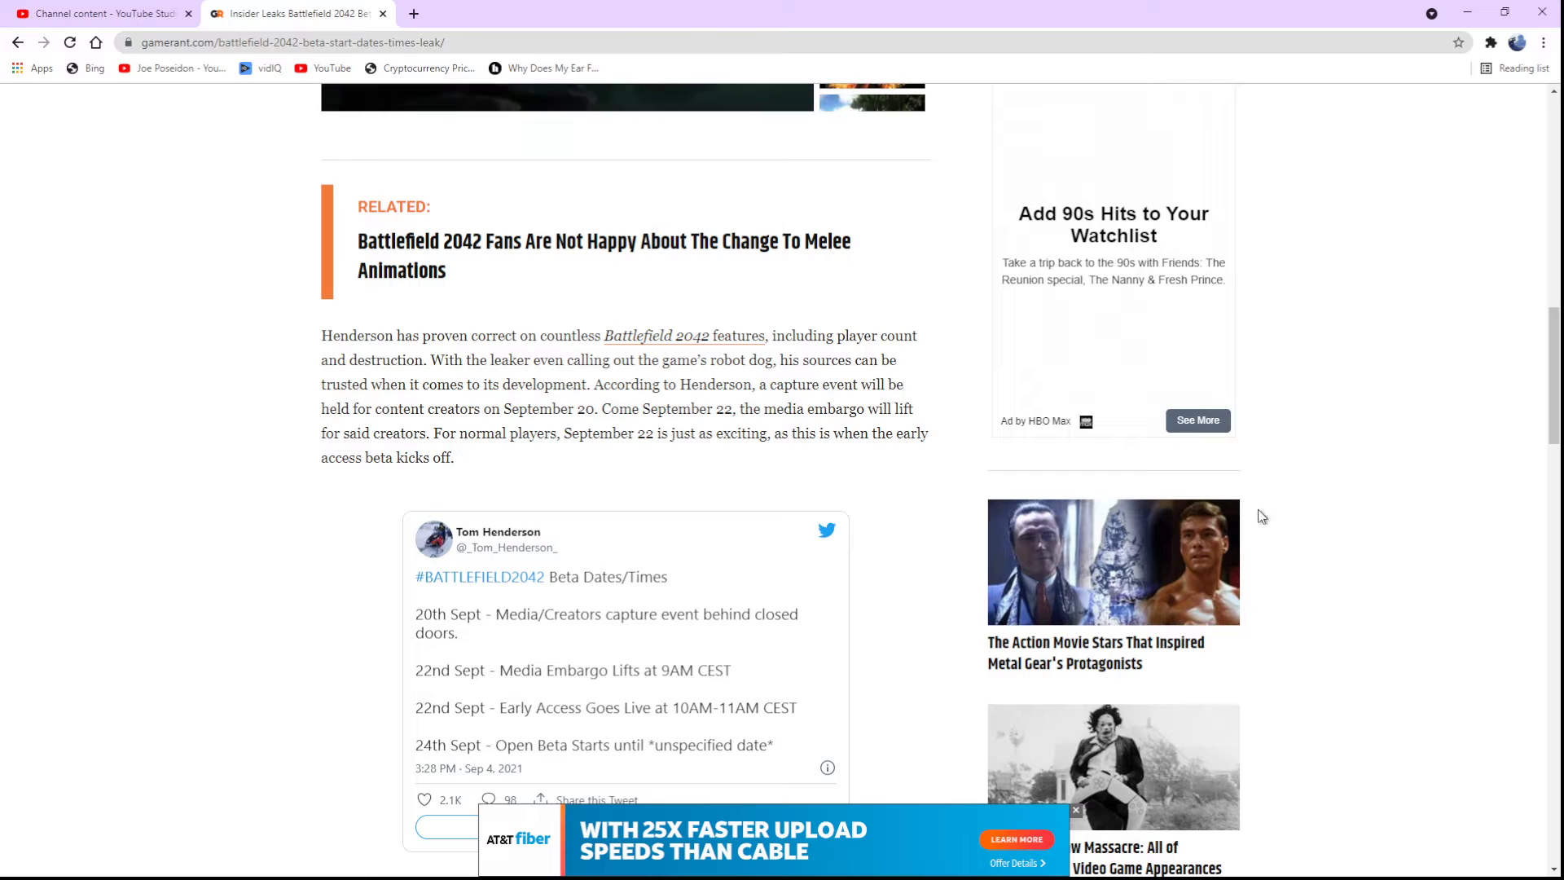
mouse_move(321, 565)
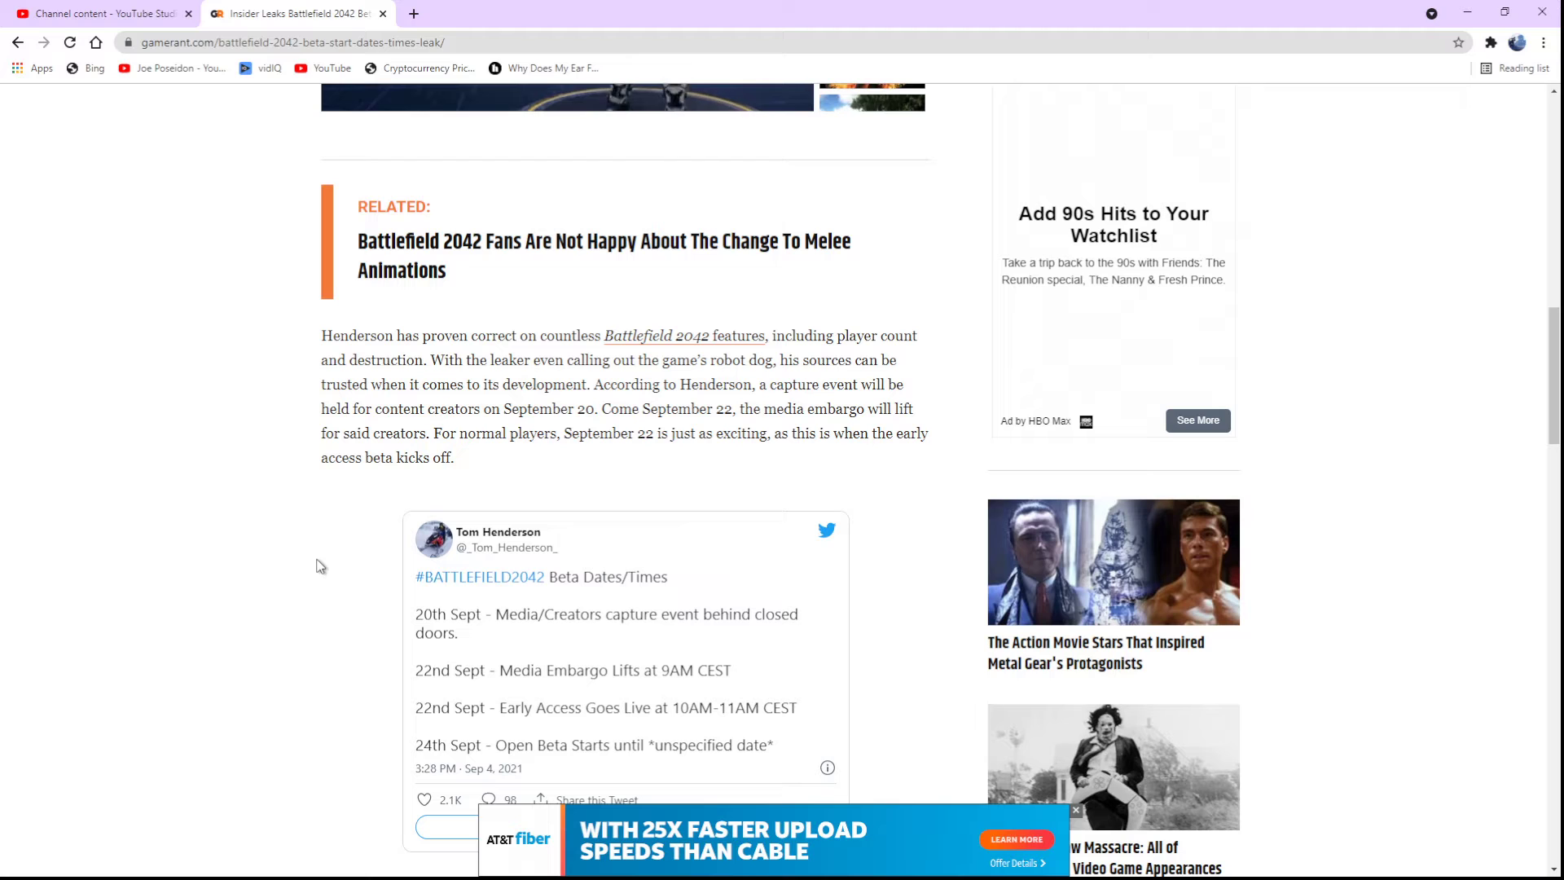
scroll("down", 3)
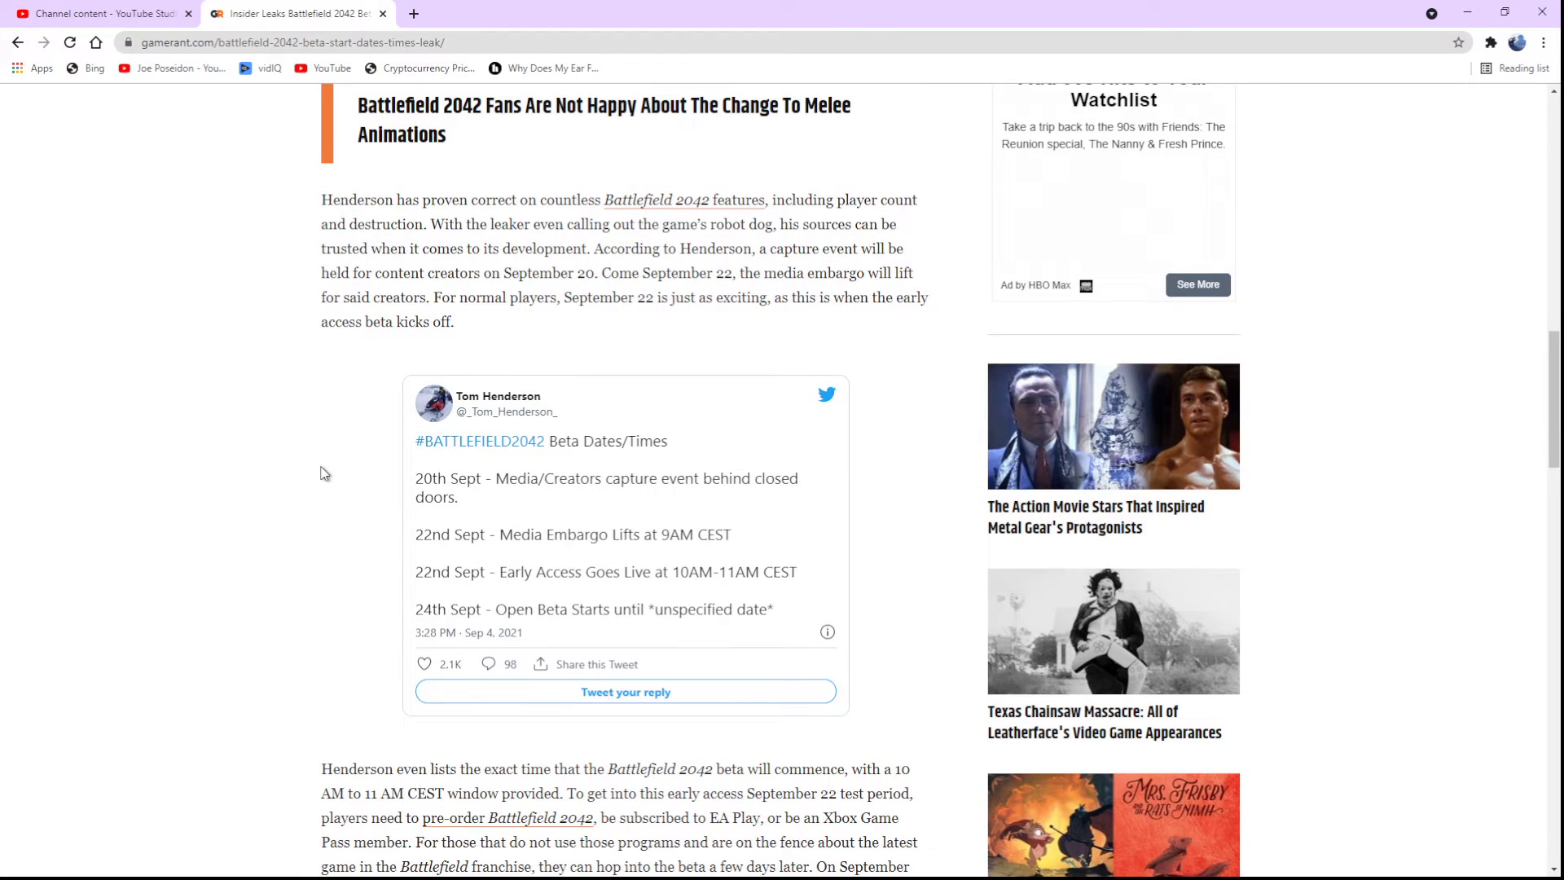
mouse_move(257, 528)
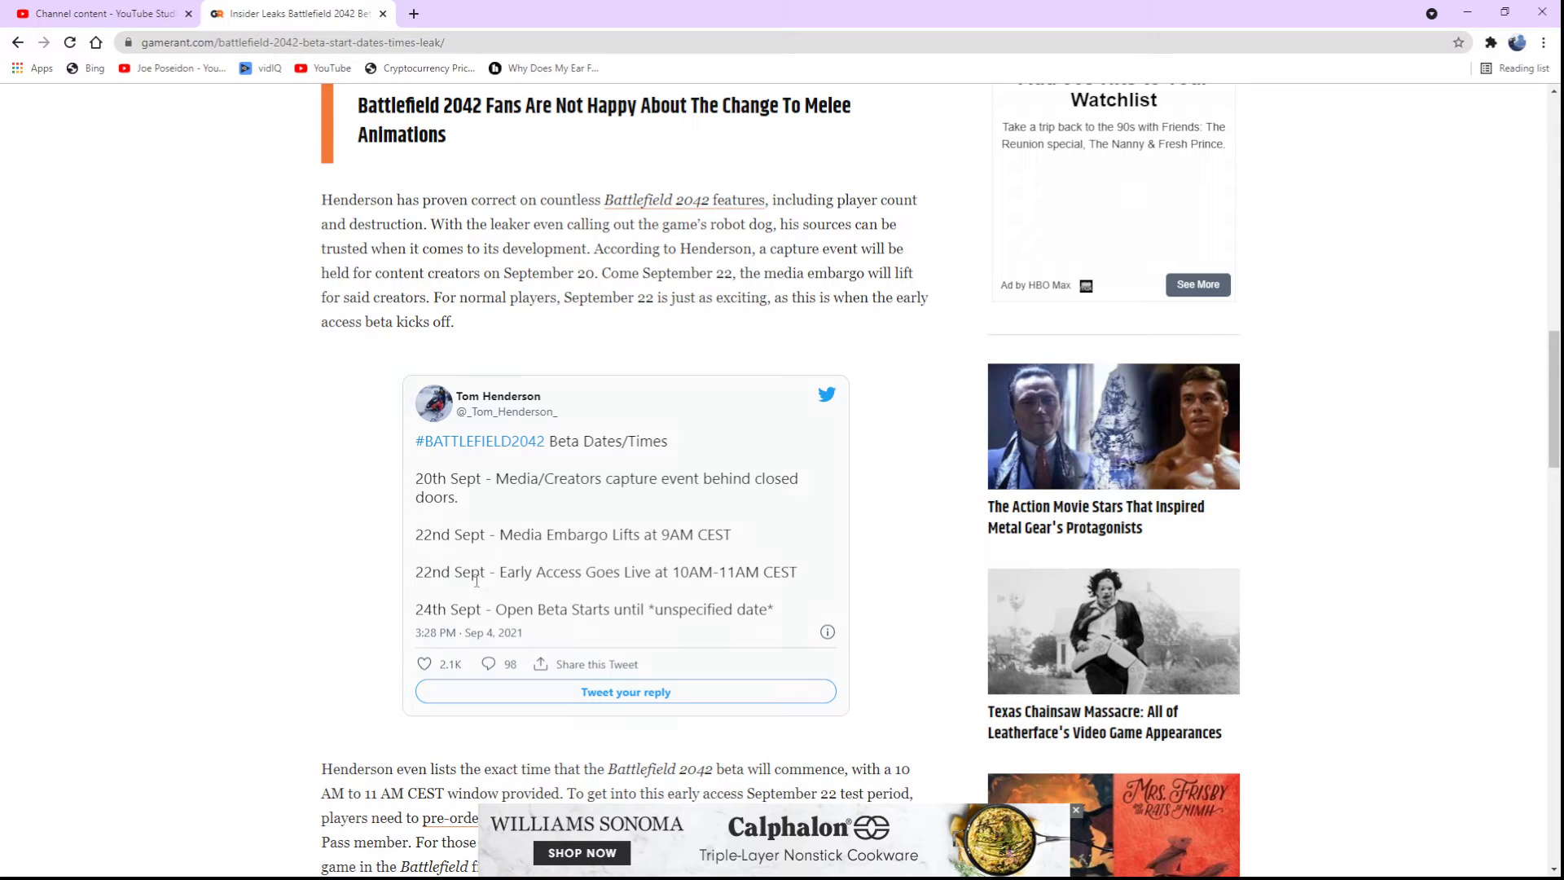
mouse_move(269, 600)
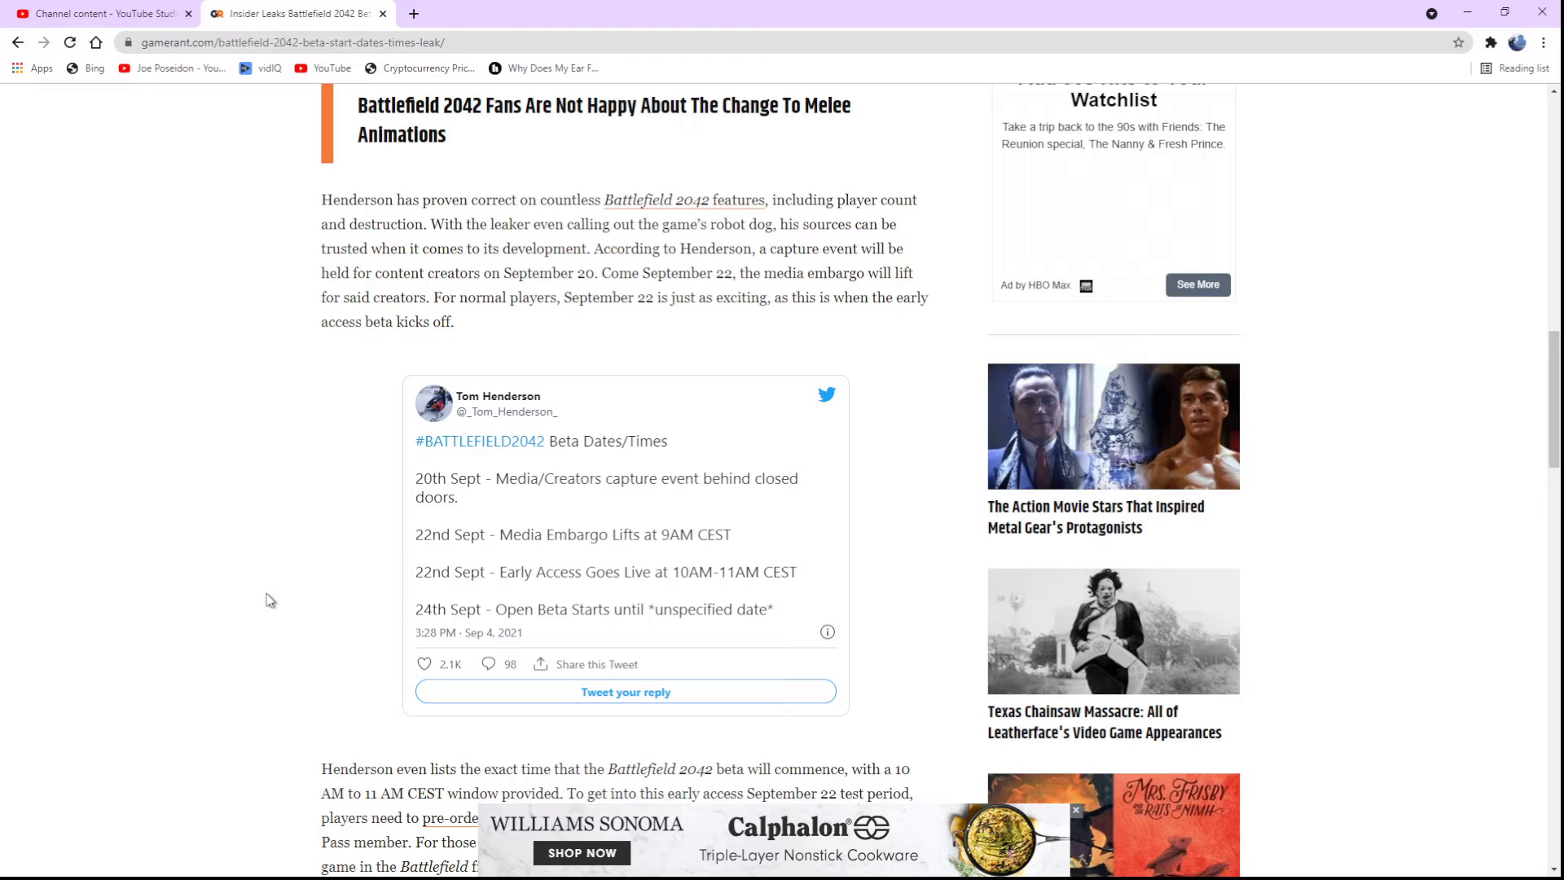